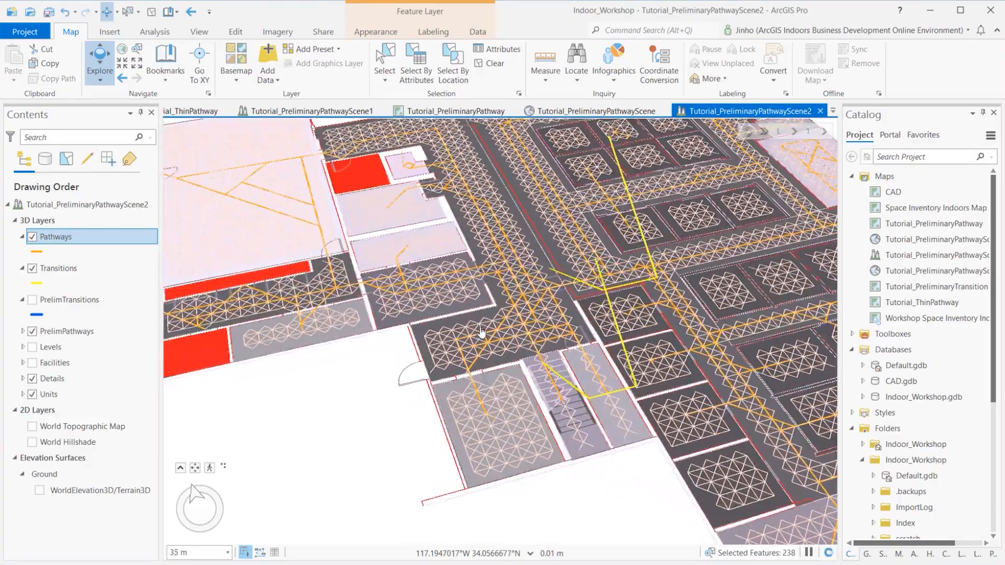
# Step the floor filter up through the floors to the third floor.
pyautogui.scroll(3)
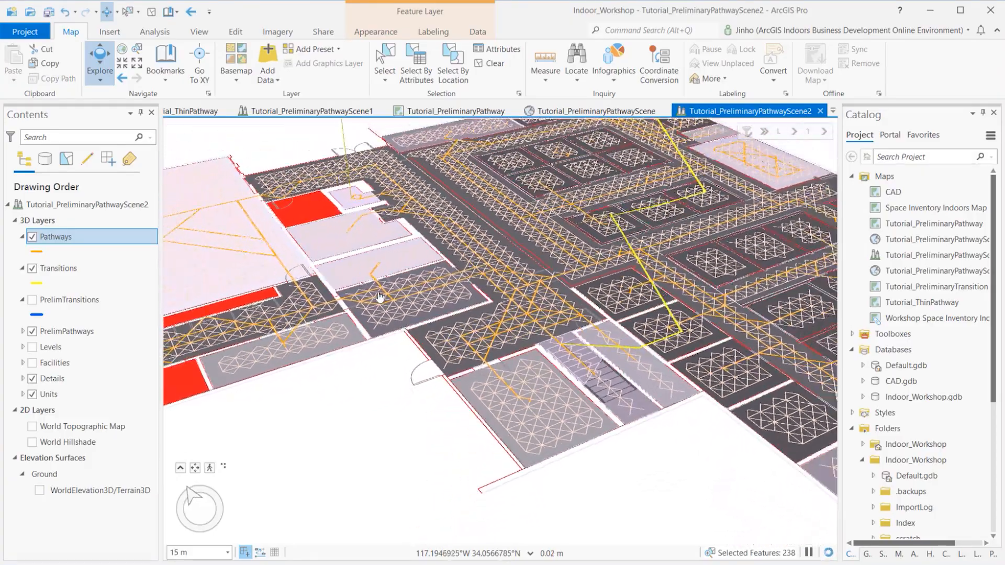
pyautogui.scroll(-3)
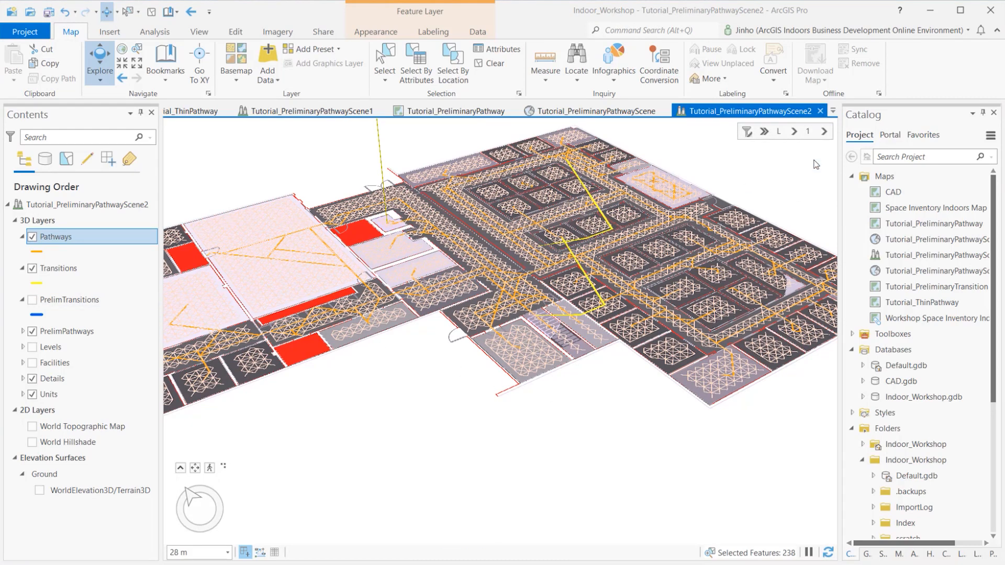
pyautogui.click(825, 132)
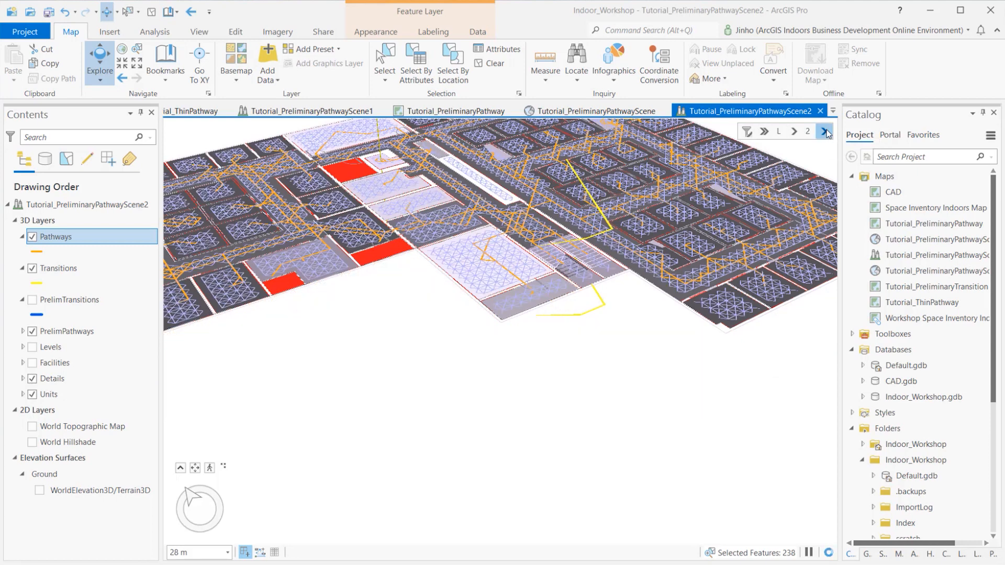
pyautogui.click(826, 132)
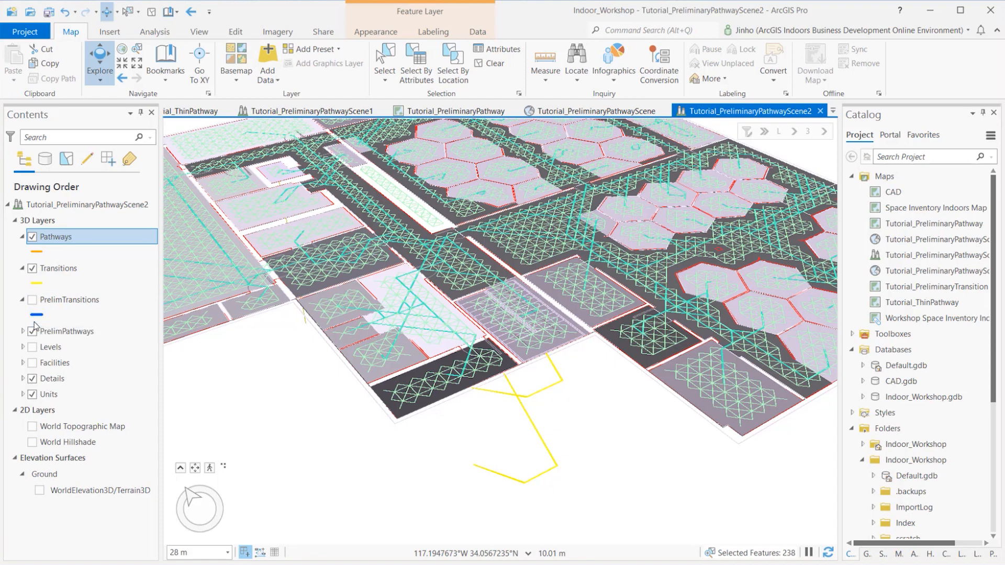
# Hide PrelimPathways, return to the second floor, and show the floor list.
pyautogui.click(92, 314)
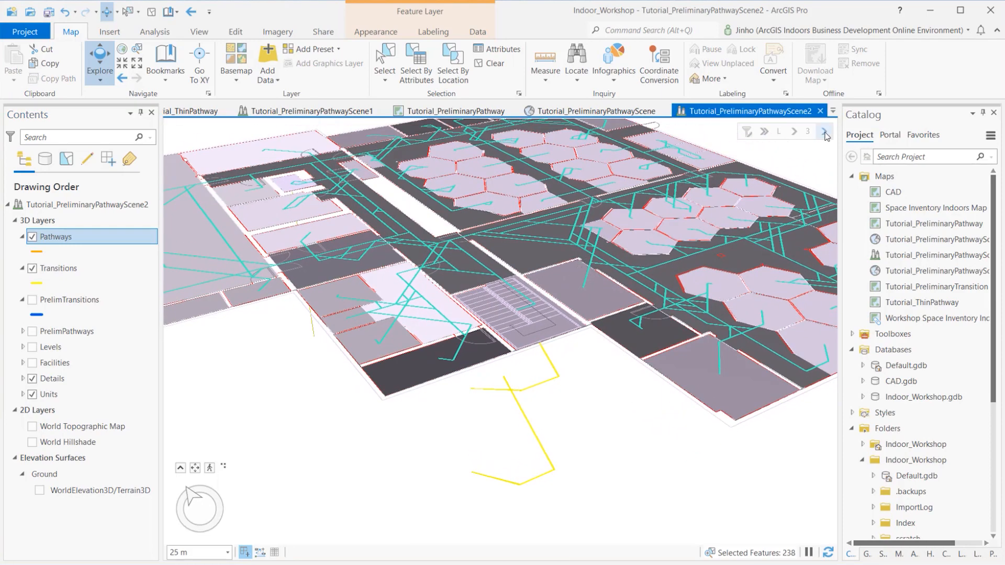
pyautogui.click(825, 131)
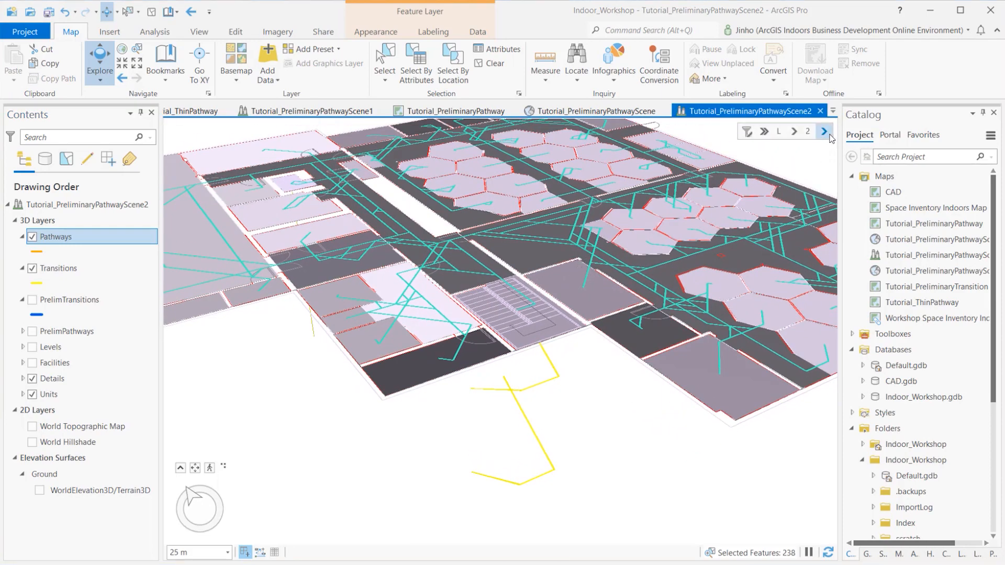
pyautogui.click(824, 131)
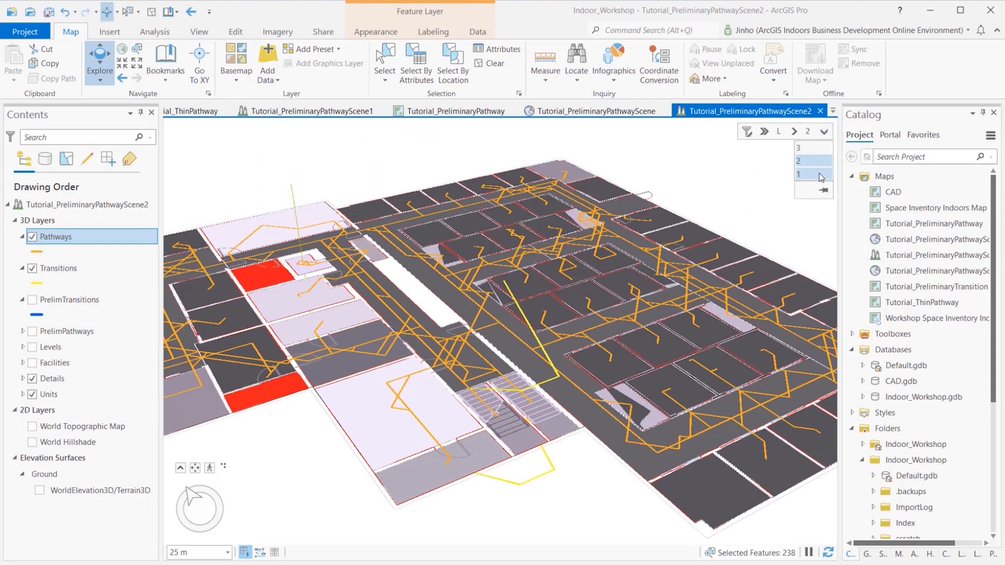
pyautogui.moveTo(822, 179)
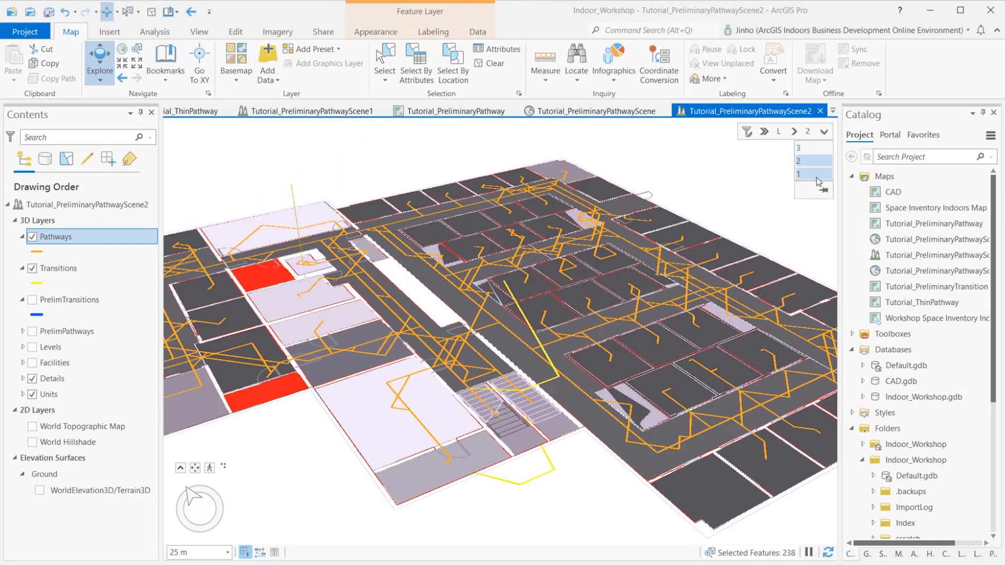
# Switch the floor filter to level 1 and zoom the scene out.
pyautogui.click(781, 174)
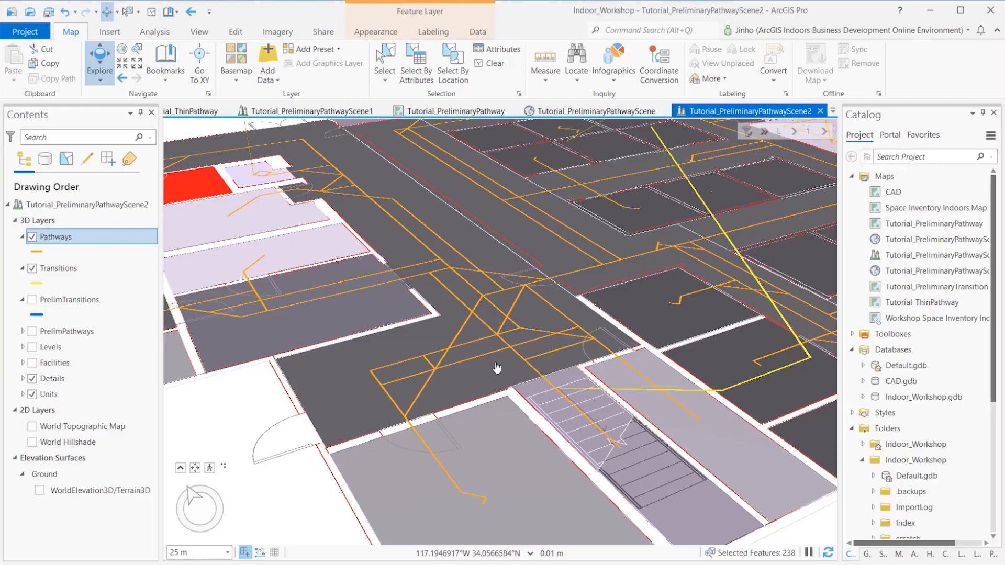
pyautogui.scroll(3)
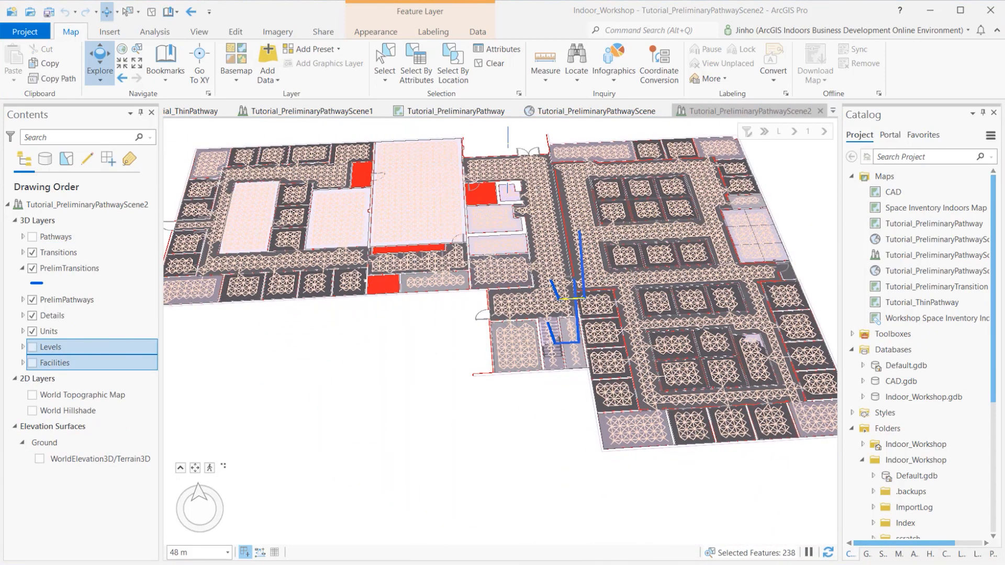
pyautogui.moveTo(483, 306)
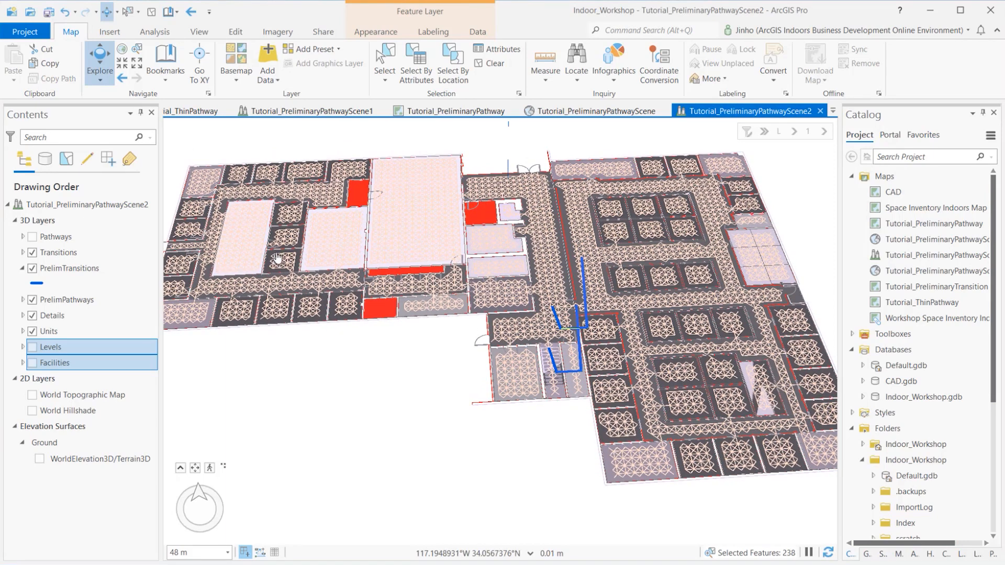
# Hide the Transitions layer and expand the PrelimPathways legend in Contents.
pyautogui.click(70, 268)
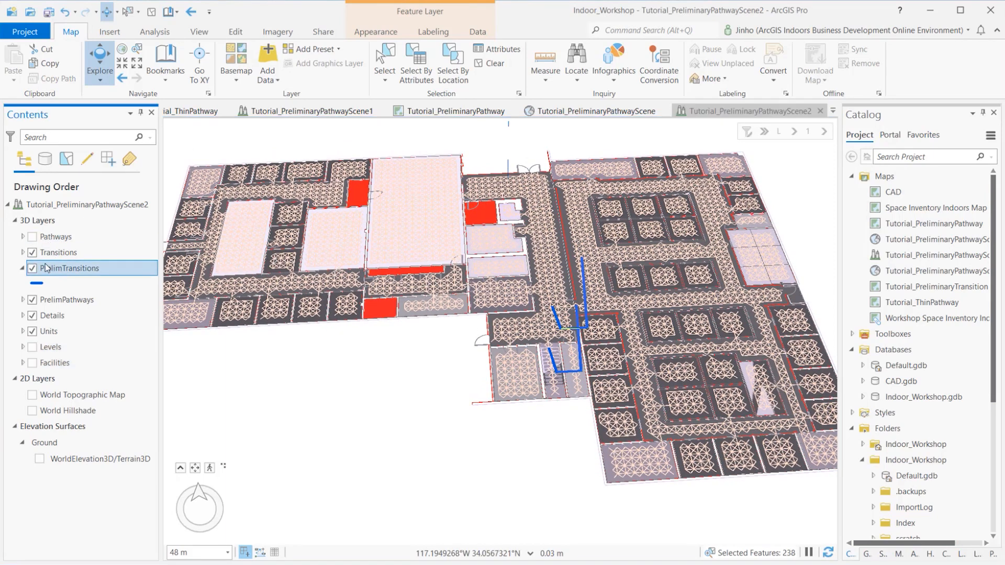
pyautogui.click(31, 251)
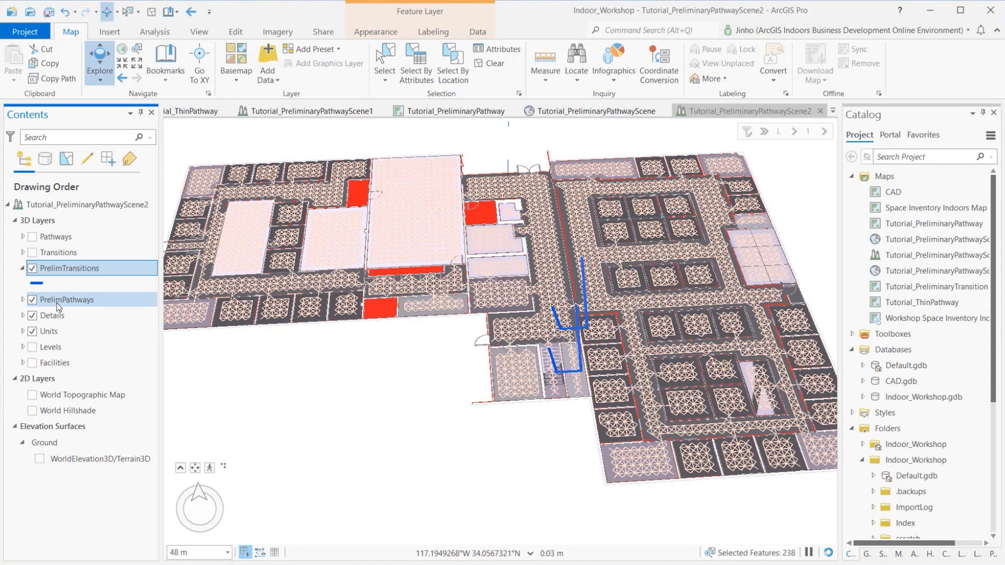
pyautogui.click(23, 300)
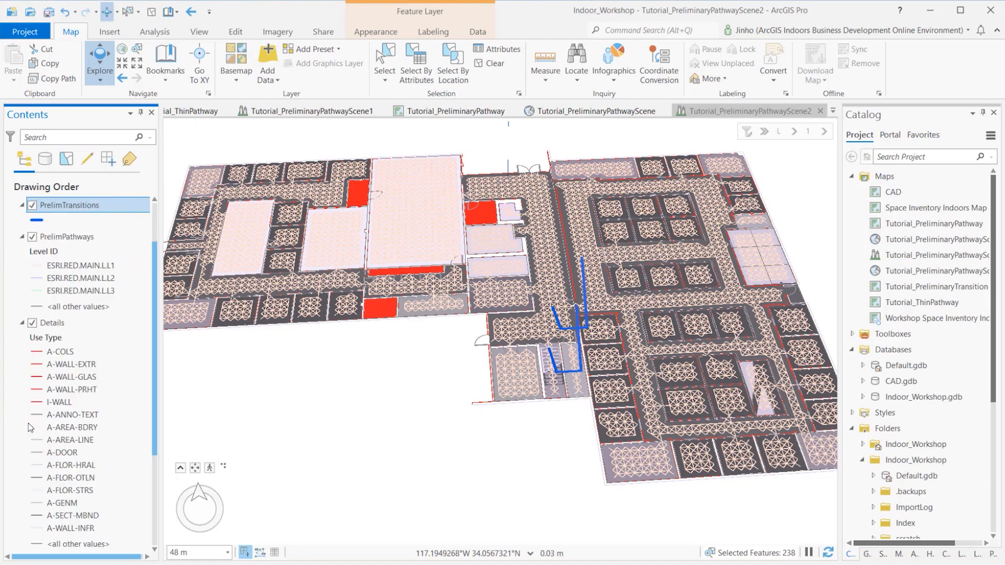
pyautogui.scroll(-3)
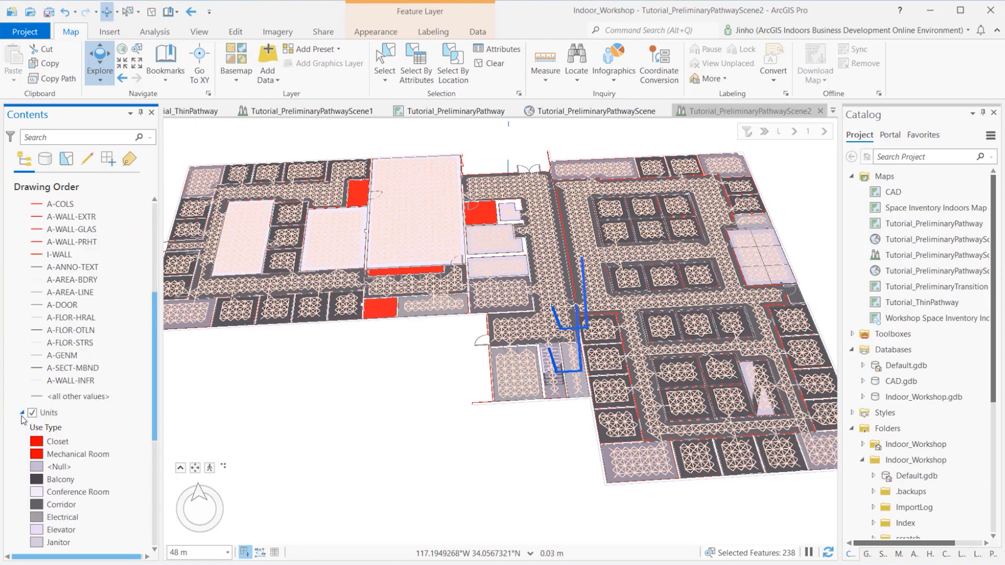
pyautogui.scroll(-3)
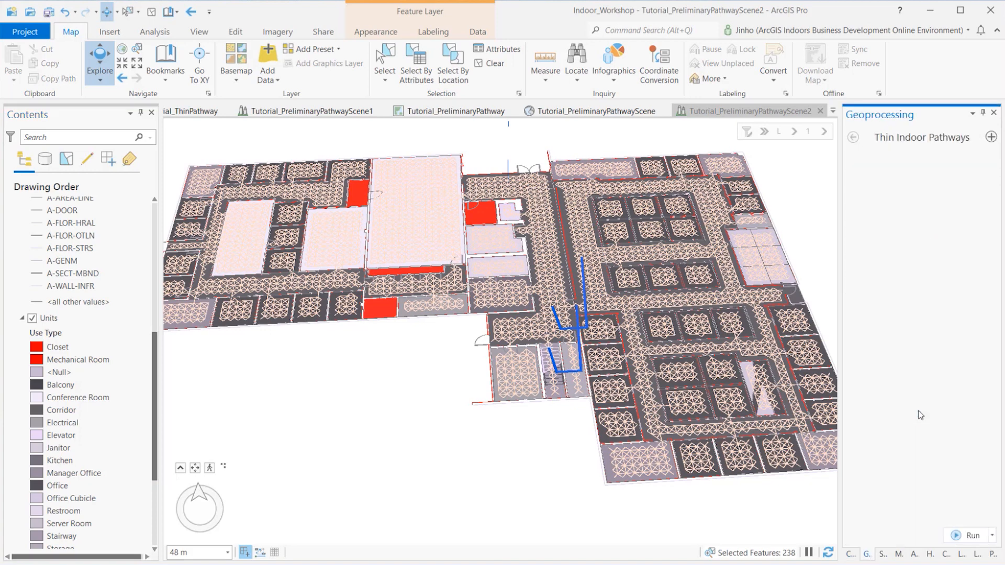
# Use Levels, PrelimPathways and PrelimTransitions as the level, pathway and transition inputs.
pyautogui.click(921, 137)
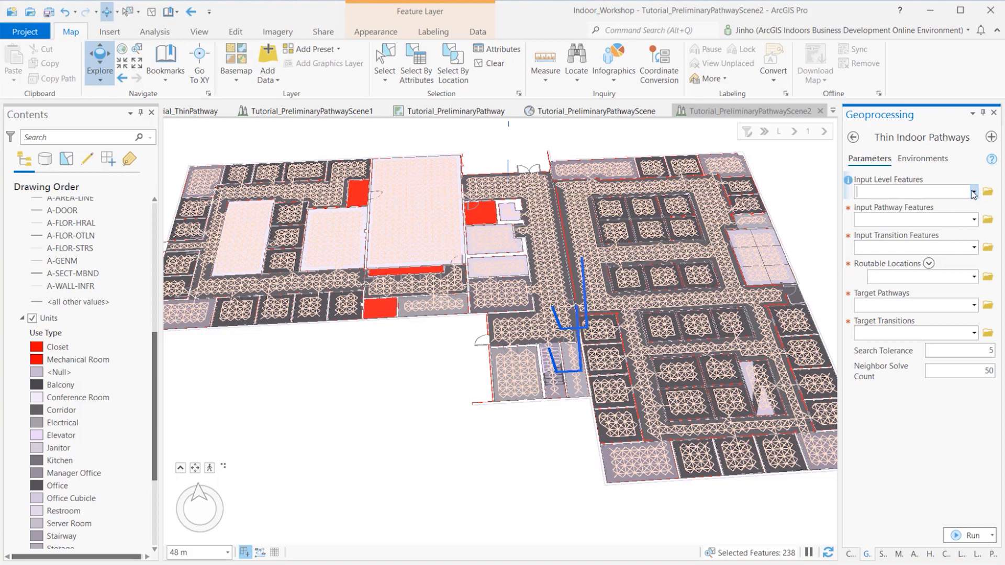
pyautogui.click(972, 191)
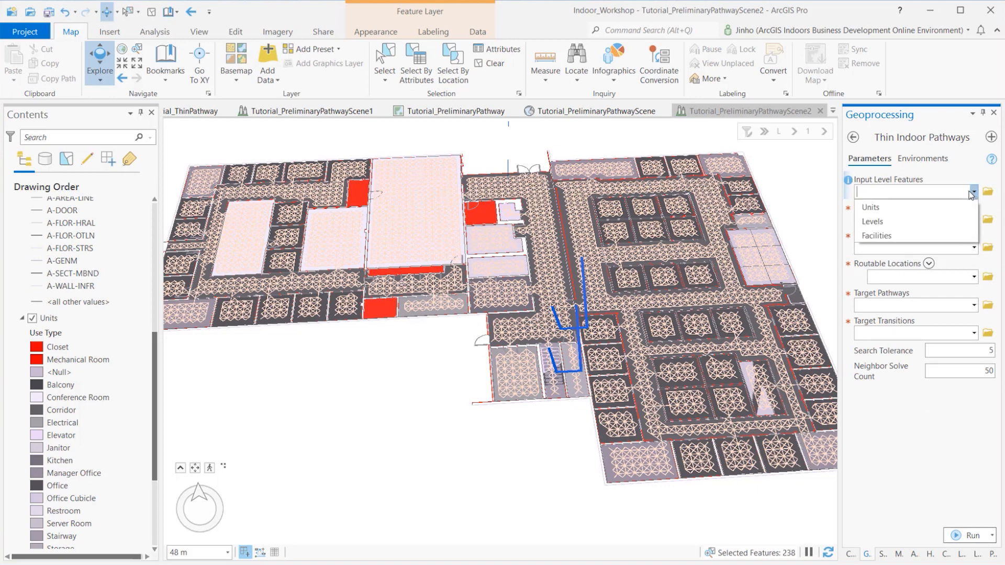
pyautogui.click(872, 221)
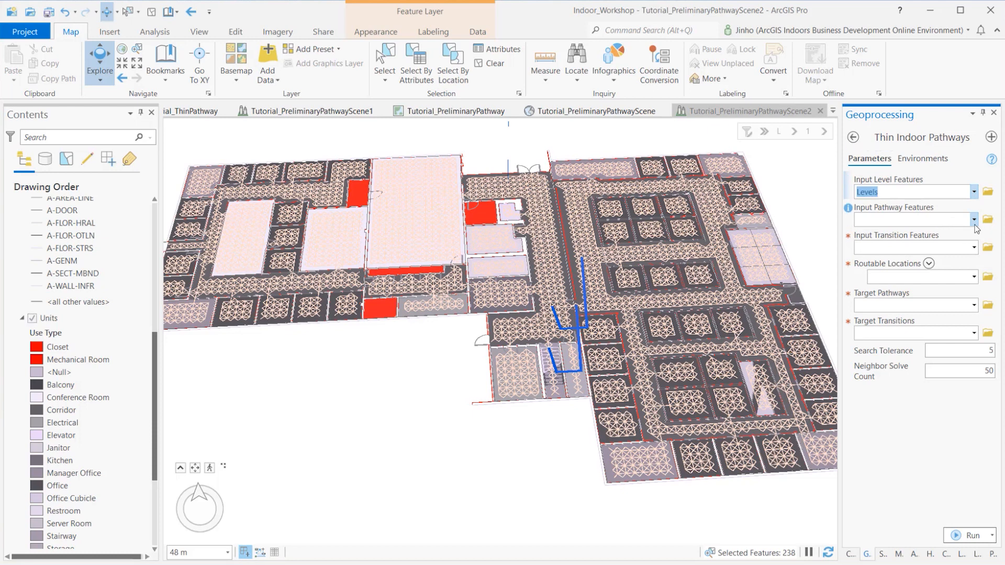
pyautogui.click(974, 220)
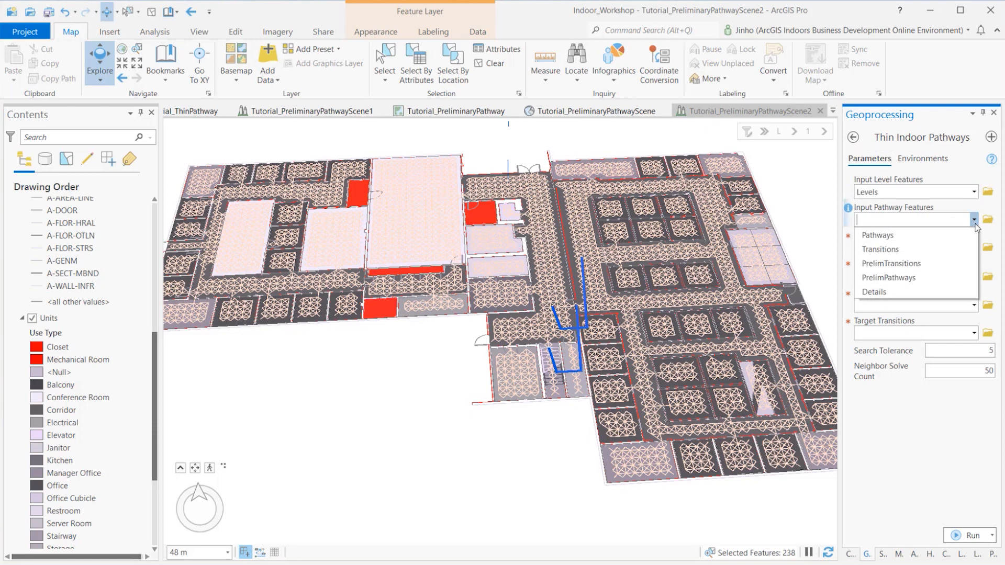
pyautogui.moveTo(915, 263)
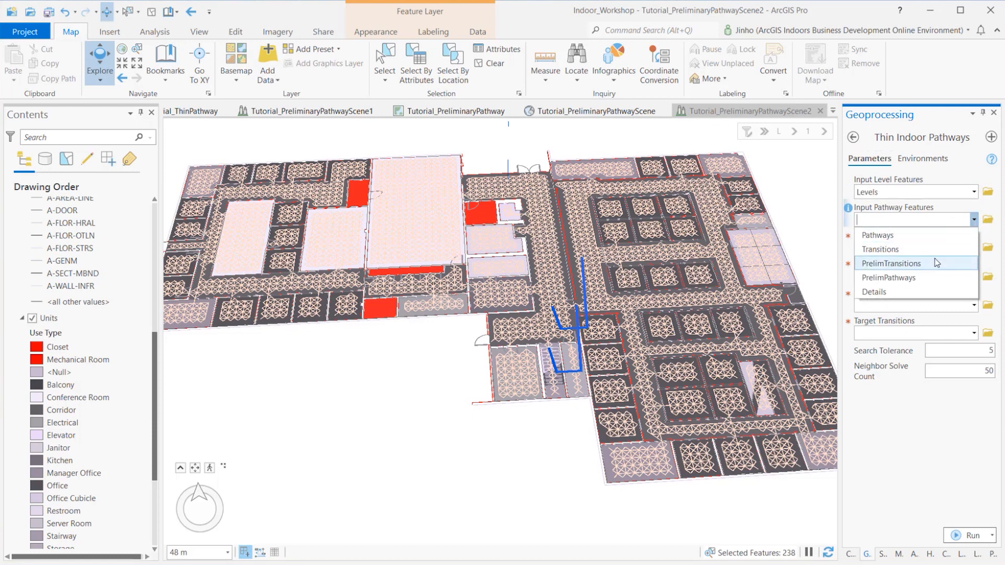
pyautogui.click(889, 277)
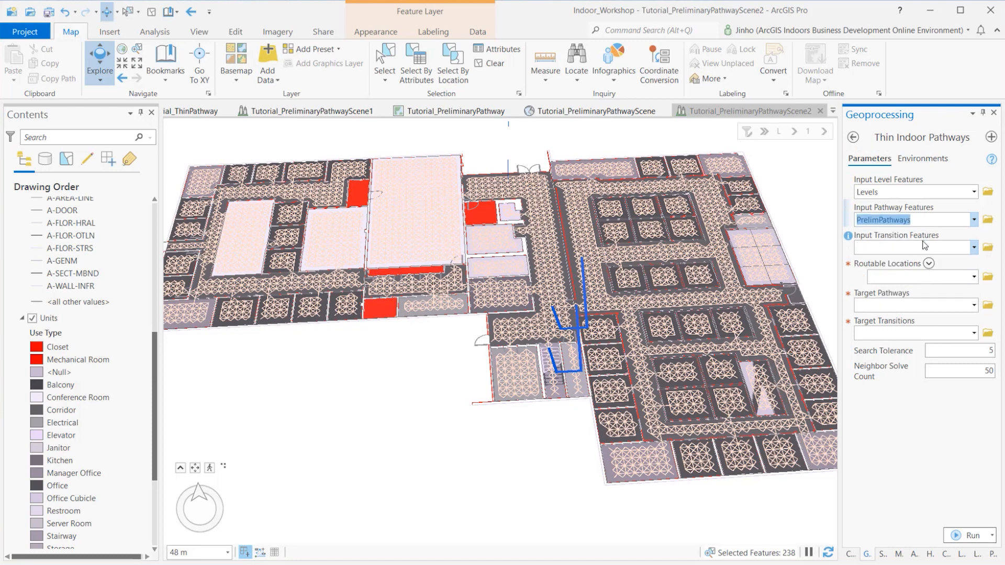
pyautogui.click(973, 248)
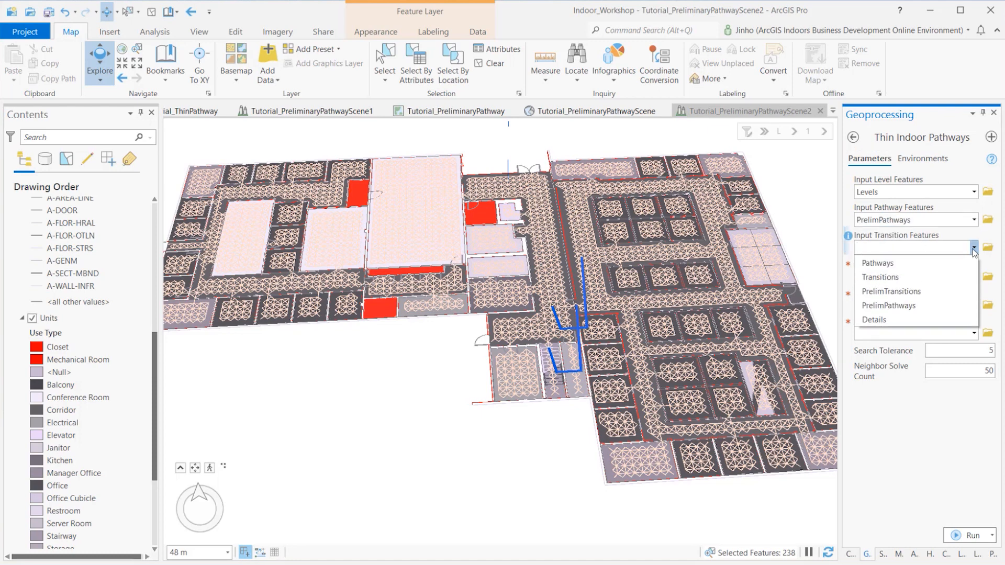
pyautogui.moveTo(893, 291)
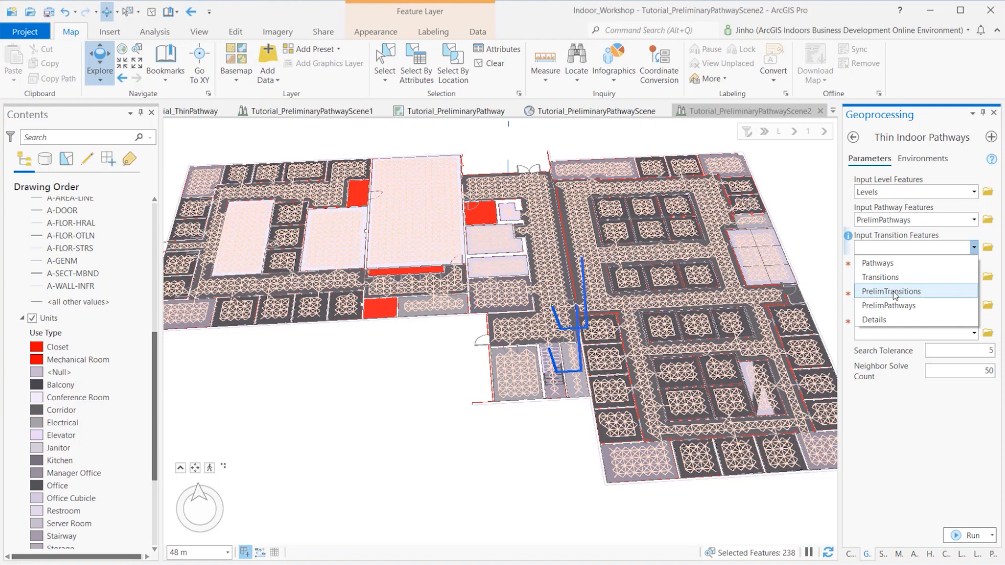
pyautogui.click(892, 291)
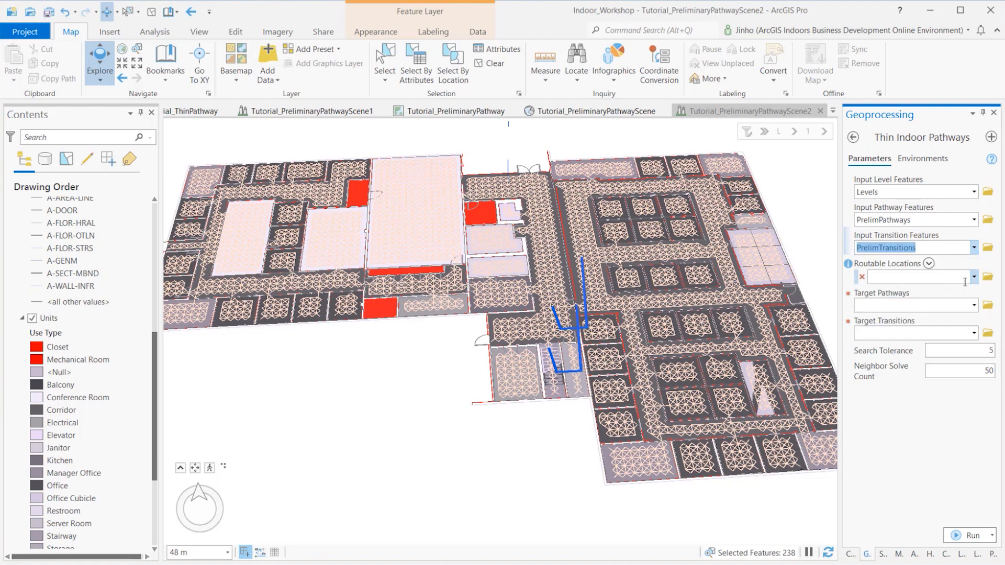
pyautogui.moveTo(973, 283)
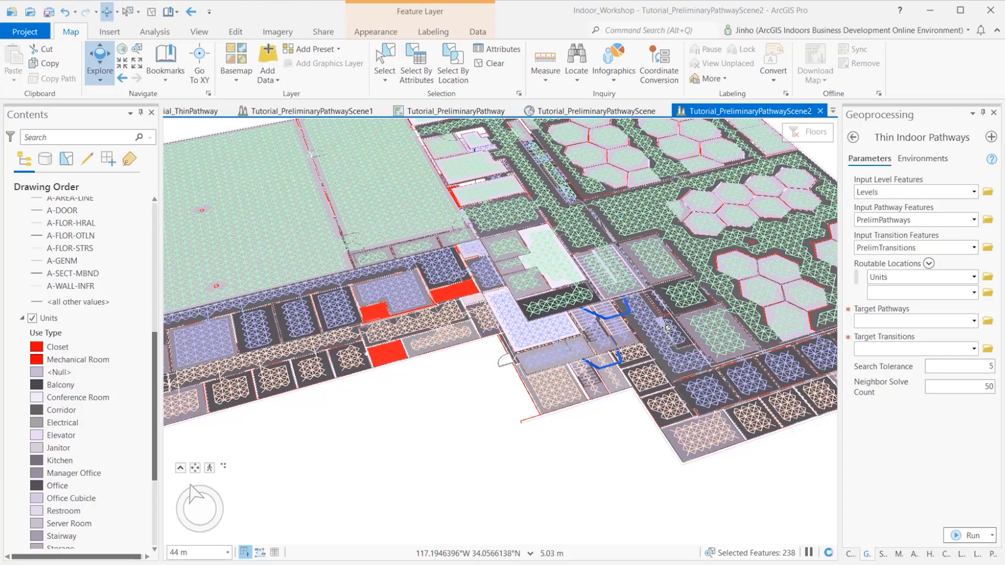
# Choose Pathways for Target Pathways and Transitions for Target Transitions.
pyautogui.scroll(3)
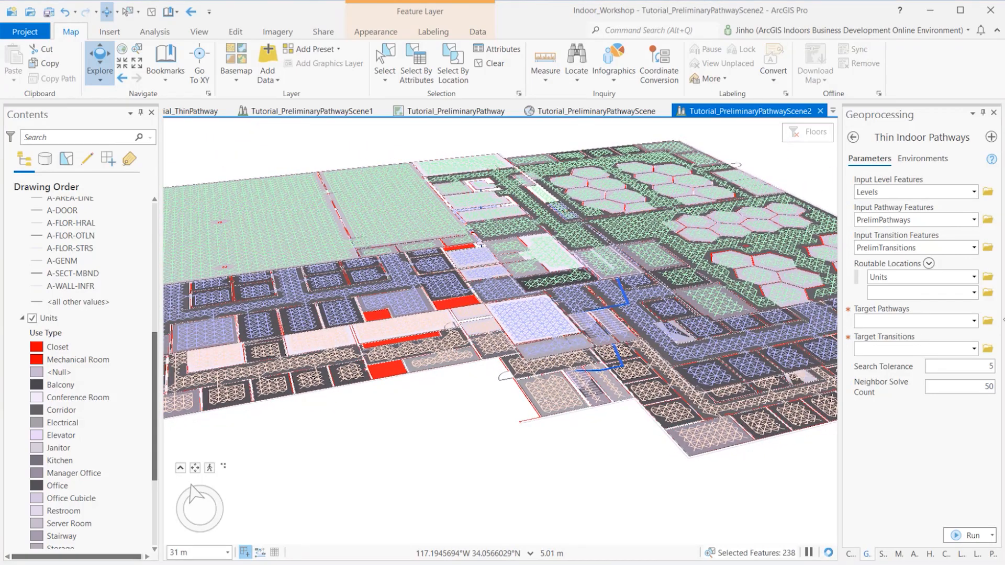
pyautogui.click(974, 320)
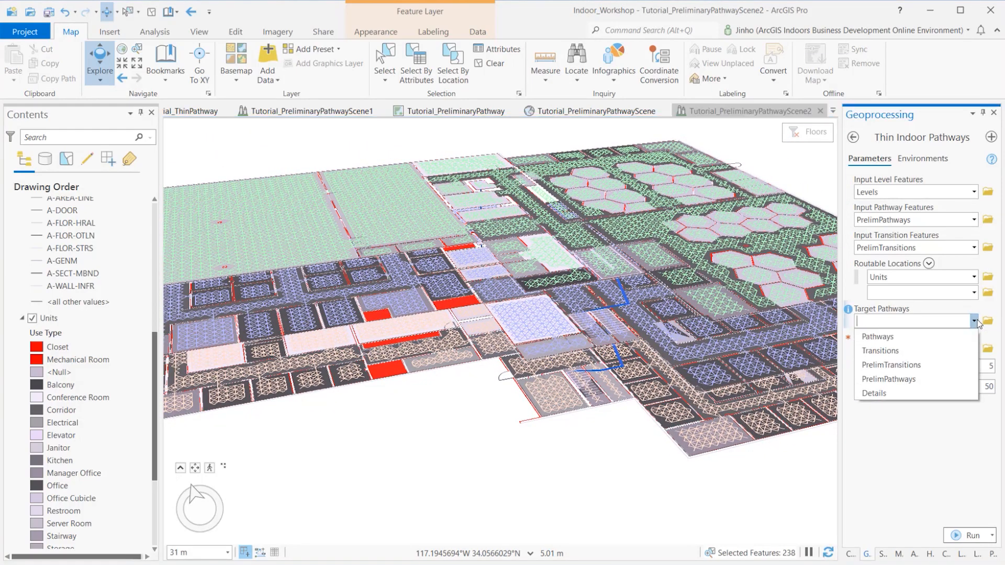
pyautogui.click(877, 337)
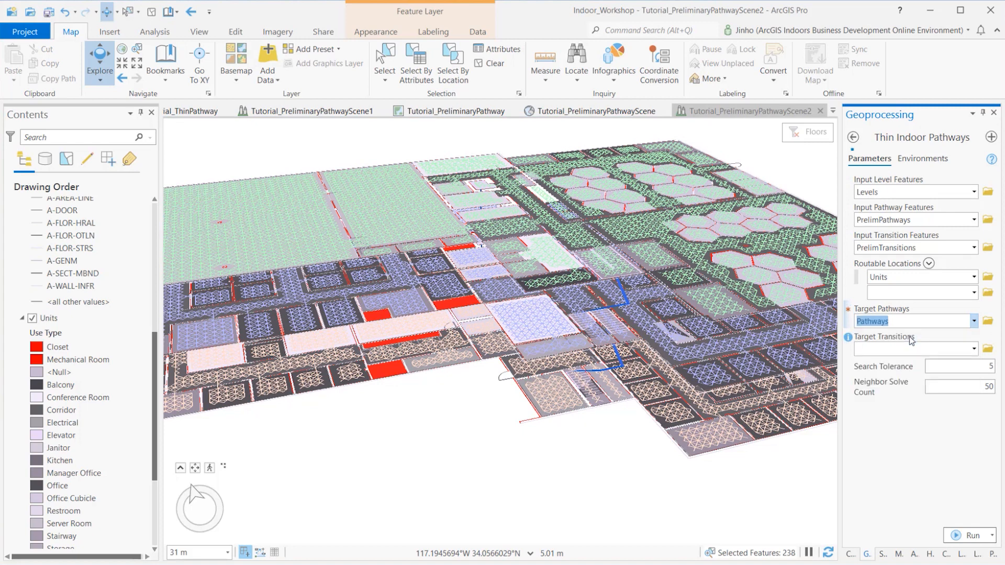
pyautogui.click(911, 321)
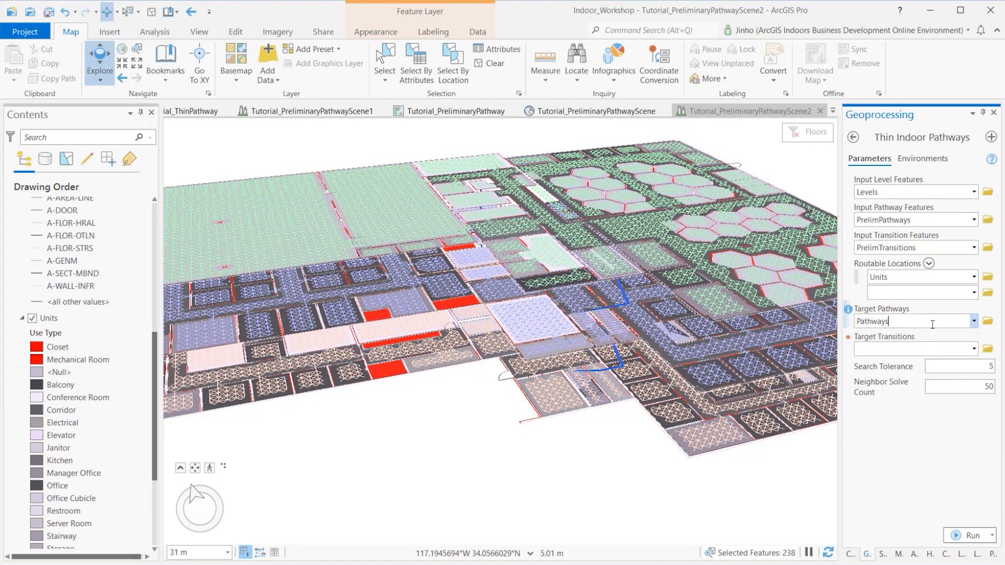
pyautogui.click(973, 348)
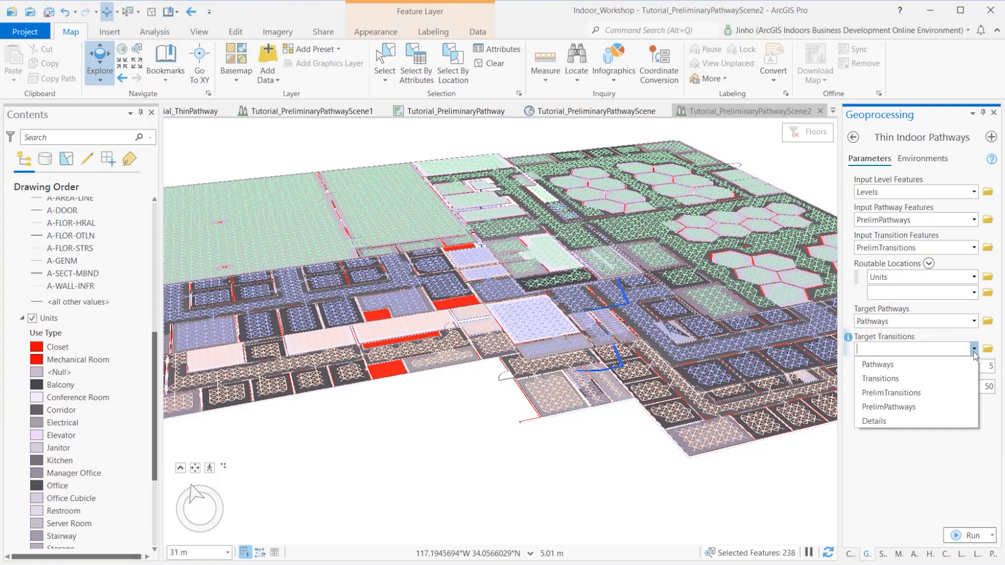
pyautogui.click(880, 378)
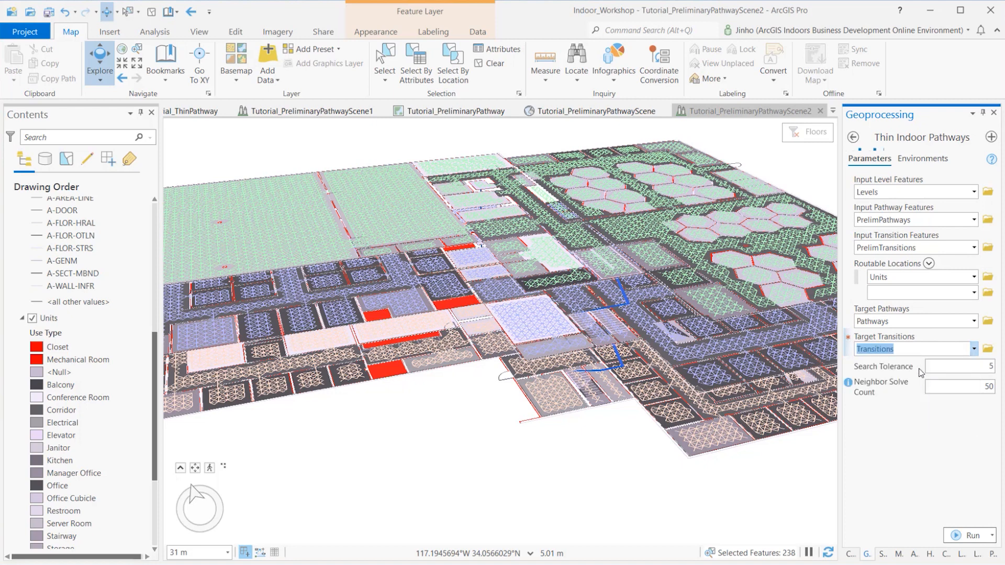
pyautogui.click(910, 349)
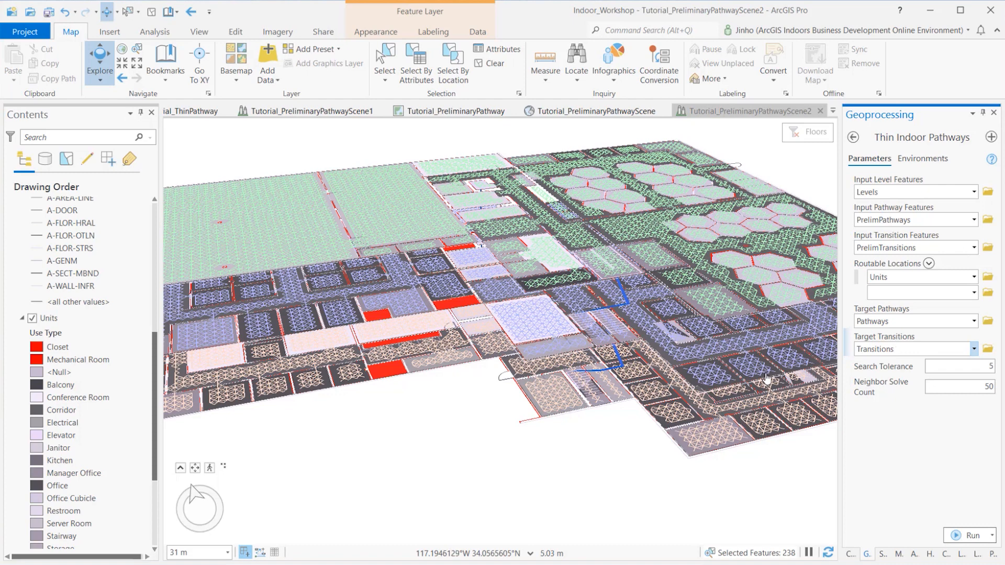
pyautogui.moveTo(746, 363)
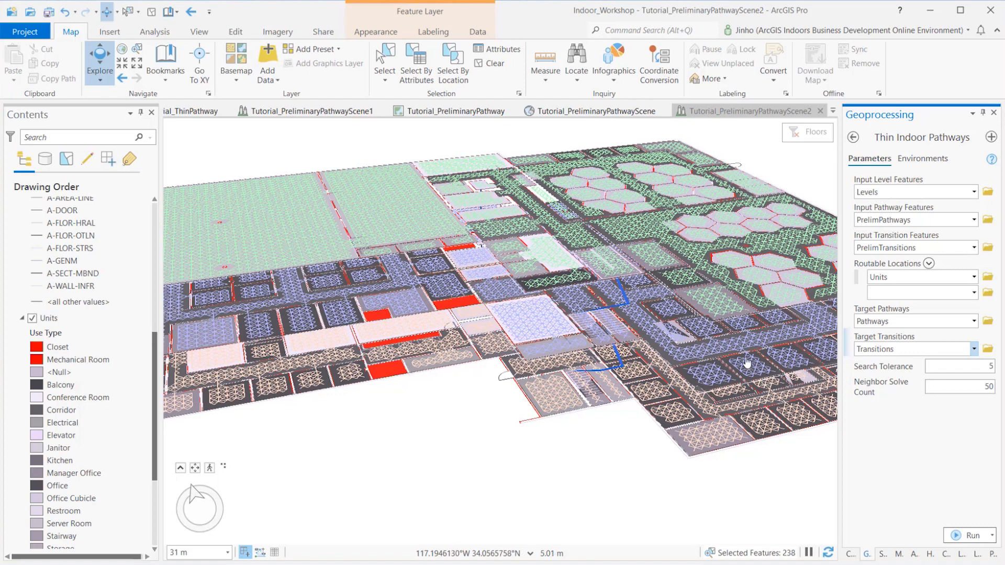
pyautogui.click(909, 349)
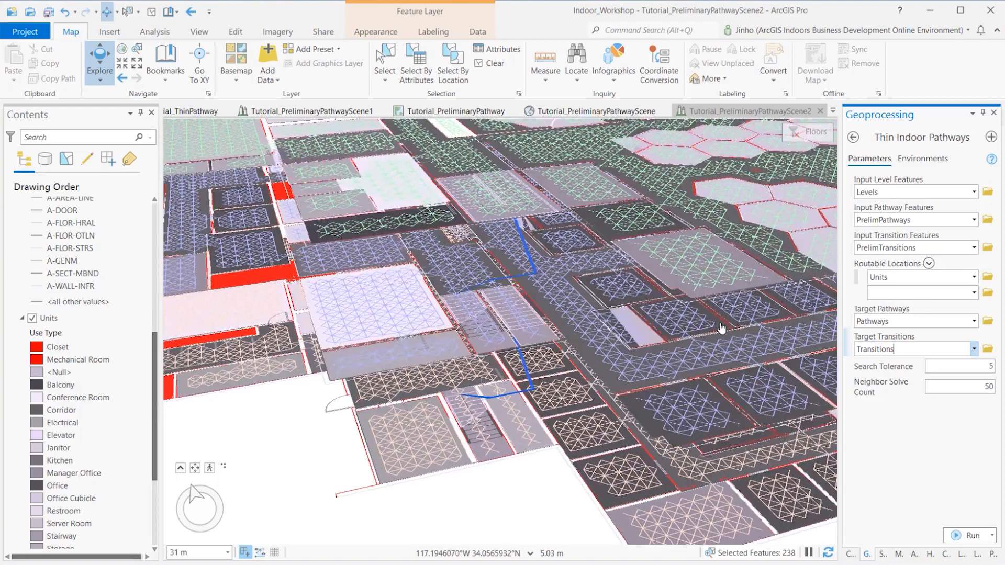
pyautogui.scroll(3)
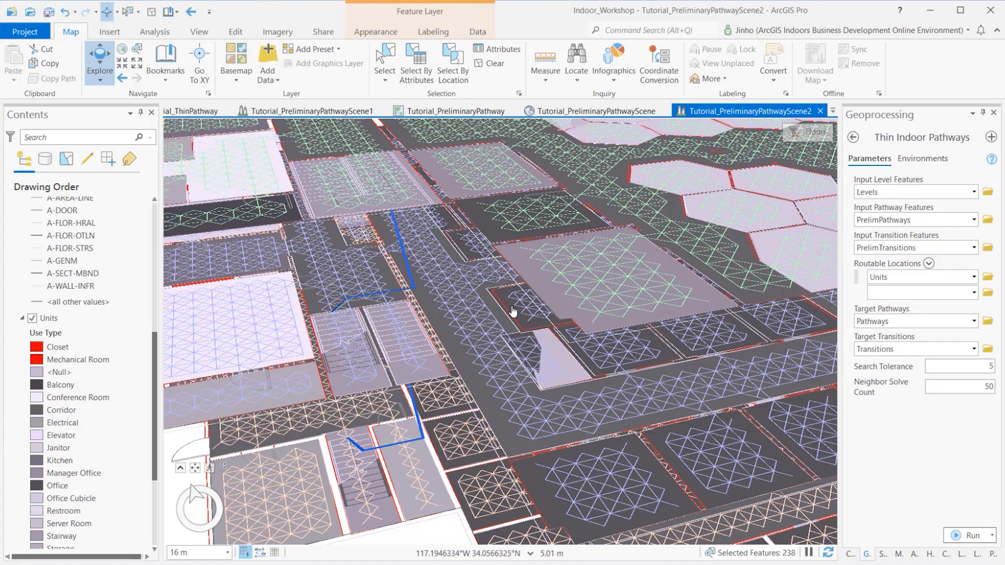
pyautogui.moveTo(500, 318)
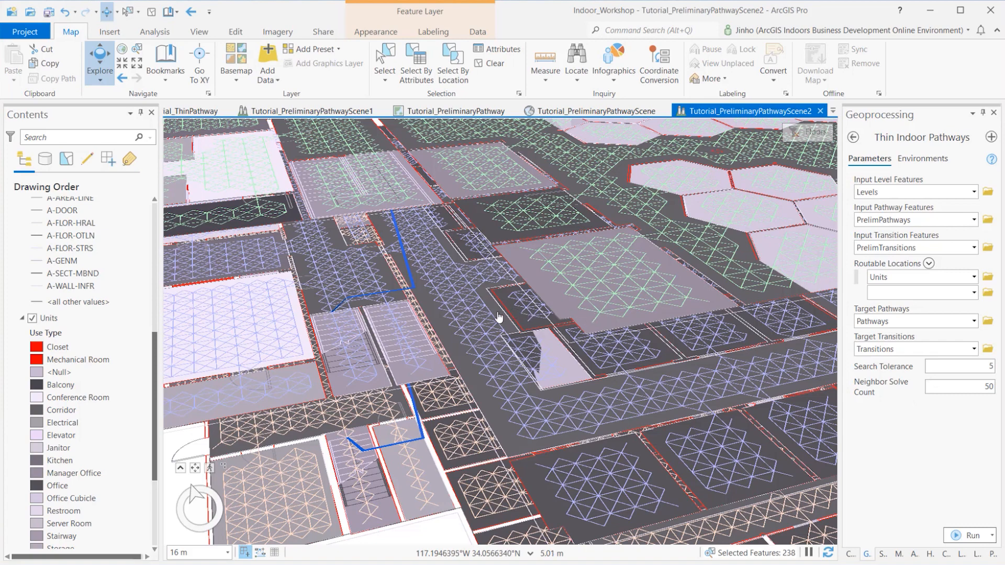
pyautogui.moveTo(504, 316)
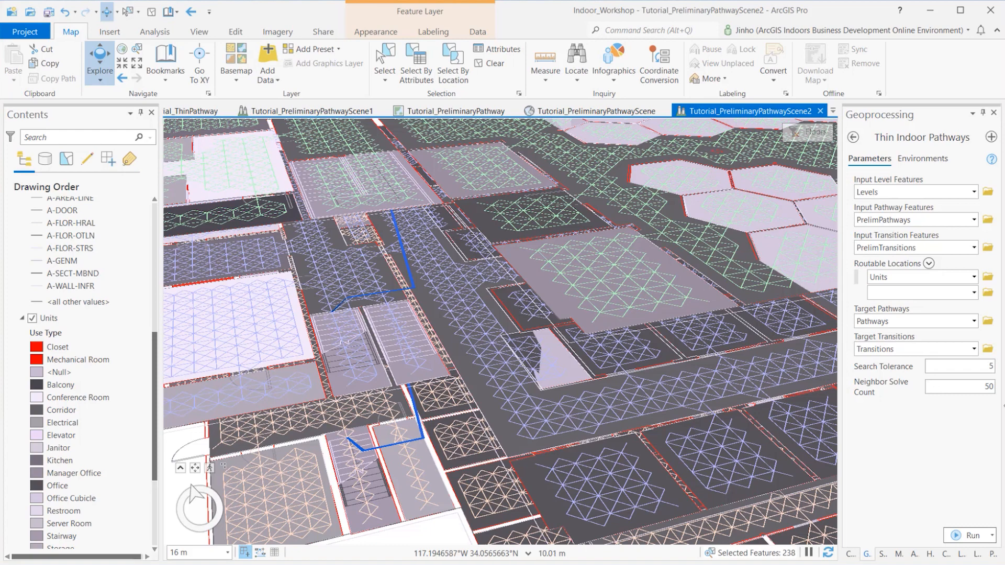
pyautogui.moveTo(999, 412)
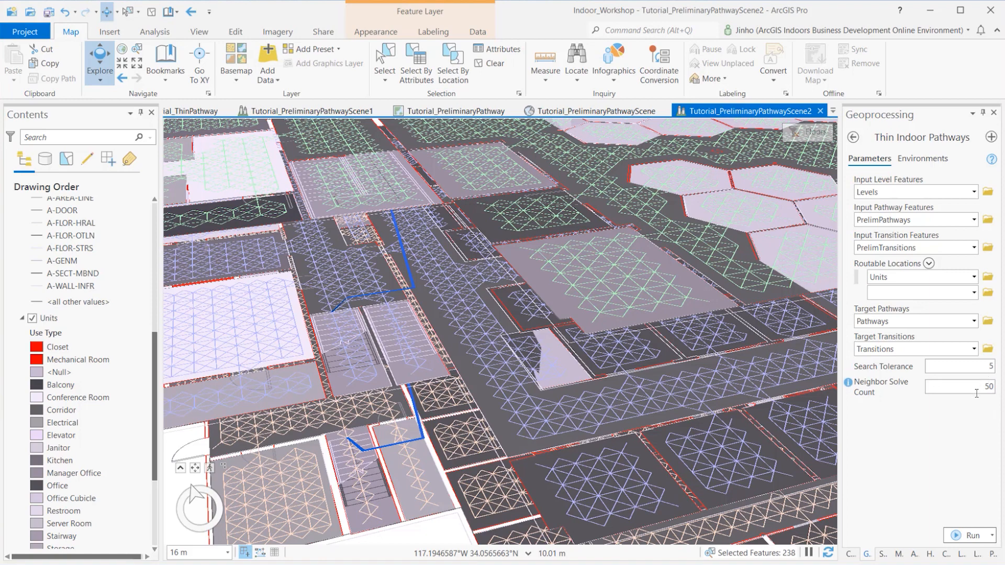
pyautogui.moveTo(951, 510)
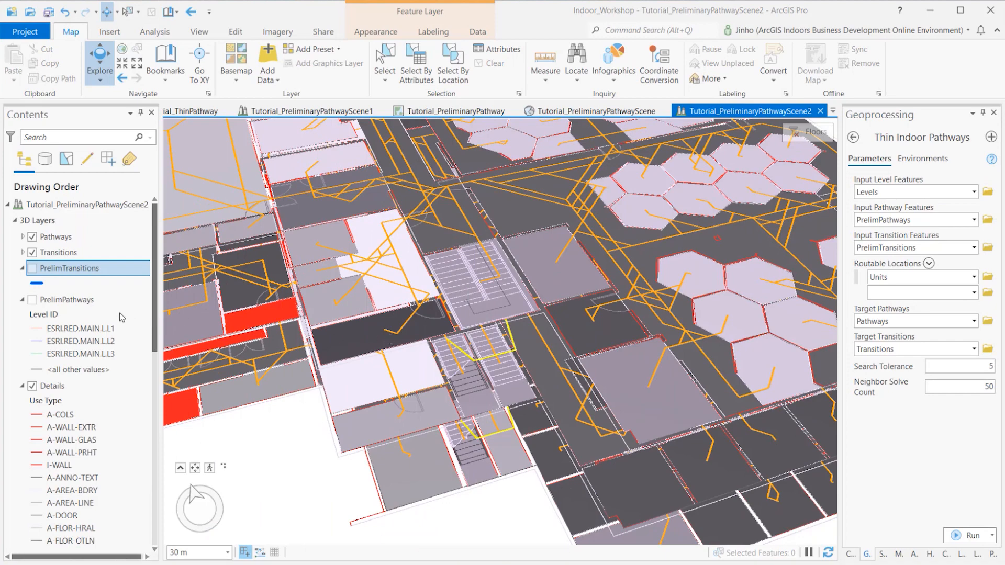
# Collapse the PrelimPathways legend entries in Contents.
pyautogui.click(22, 269)
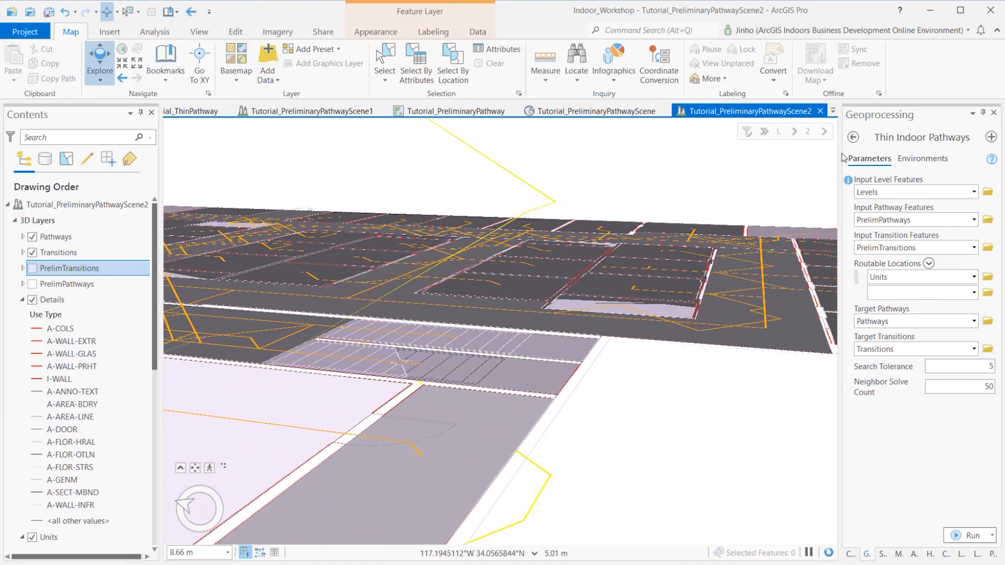
pyautogui.moveTo(773, 186)
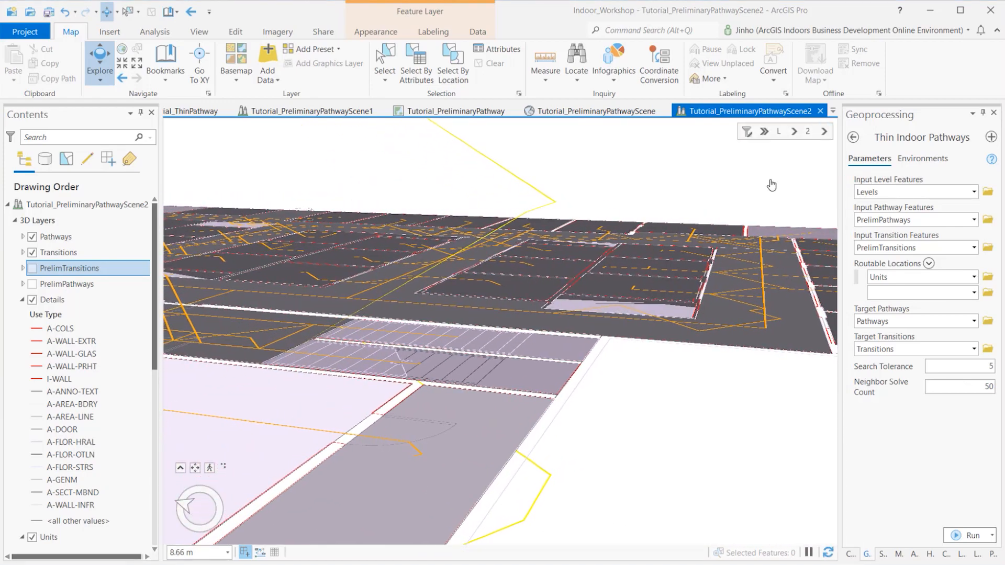